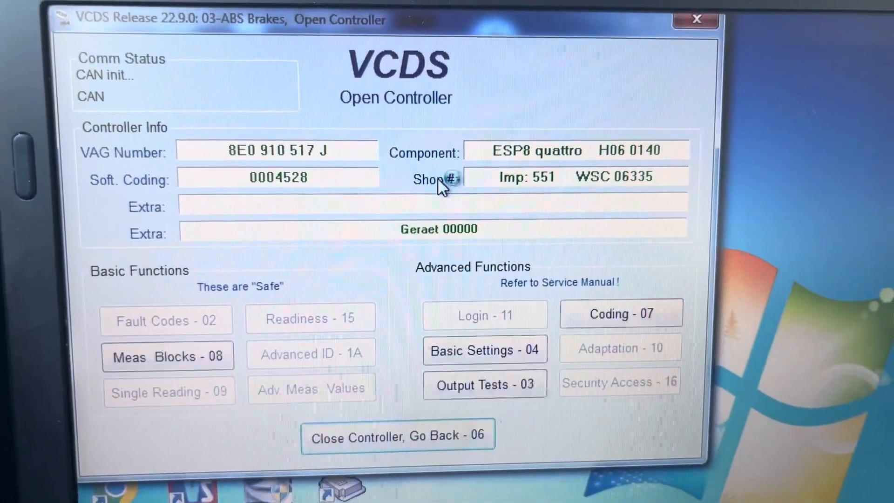
- Clear the ABS controller's stored G85 fault via Fault Codes - 02 and Clear Codes - 05
{"action": "left_click", "coordinate": [166, 319]}
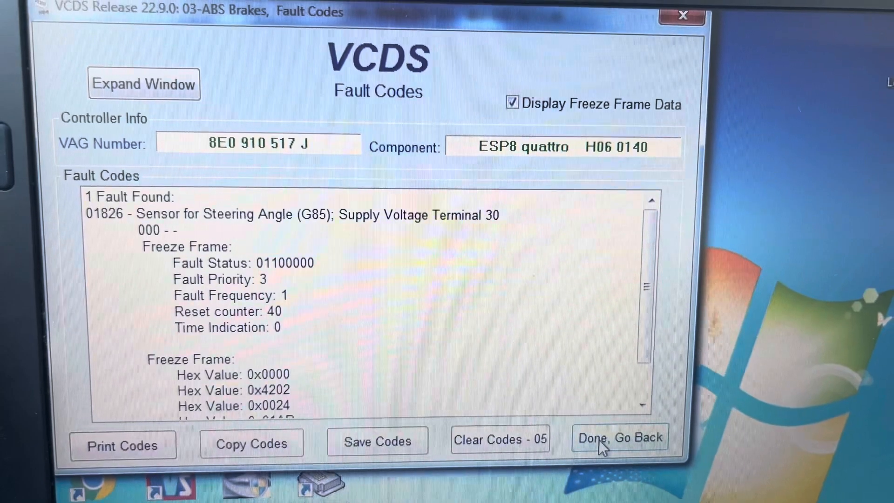
{"action": "left_click", "coordinate": [499, 439]}
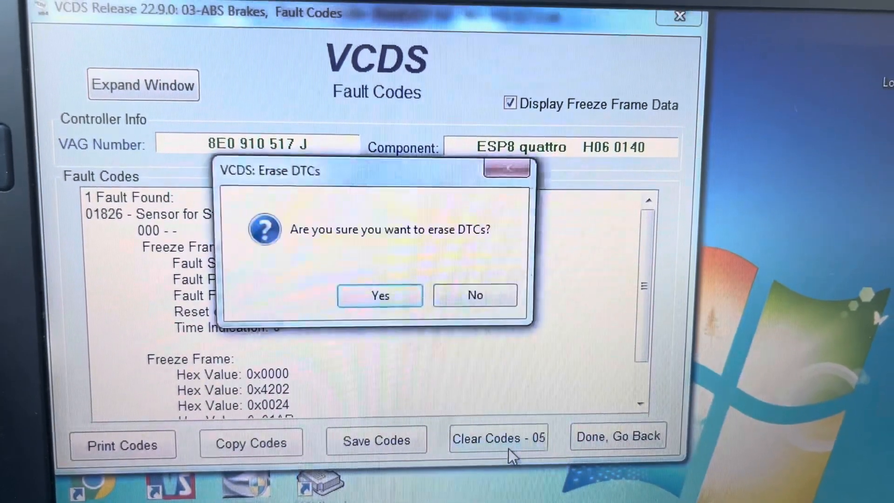
{"action": "left_click", "coordinate": [379, 295]}
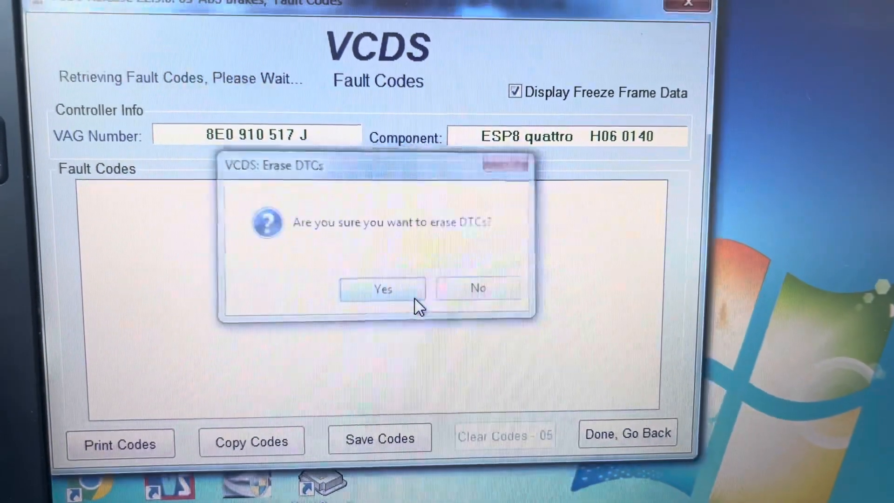
{"action": "left_click", "coordinate": [382, 289]}
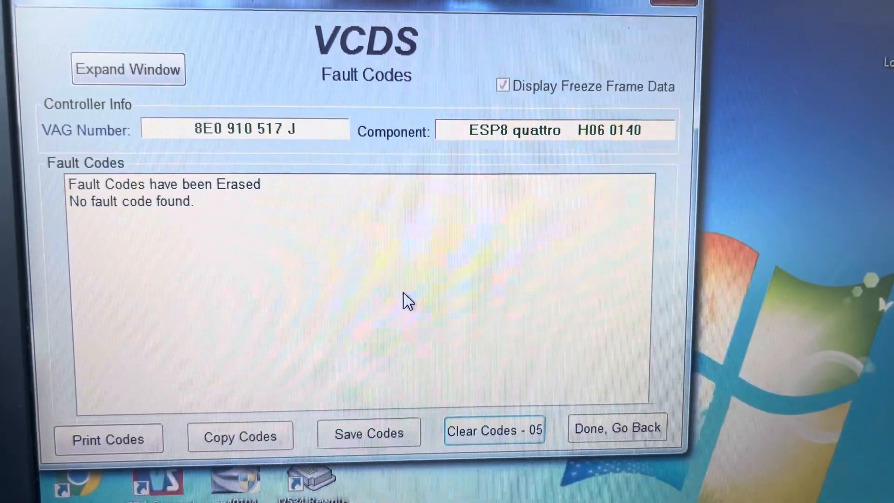
{"action": "left_click", "coordinate": [616, 427]}
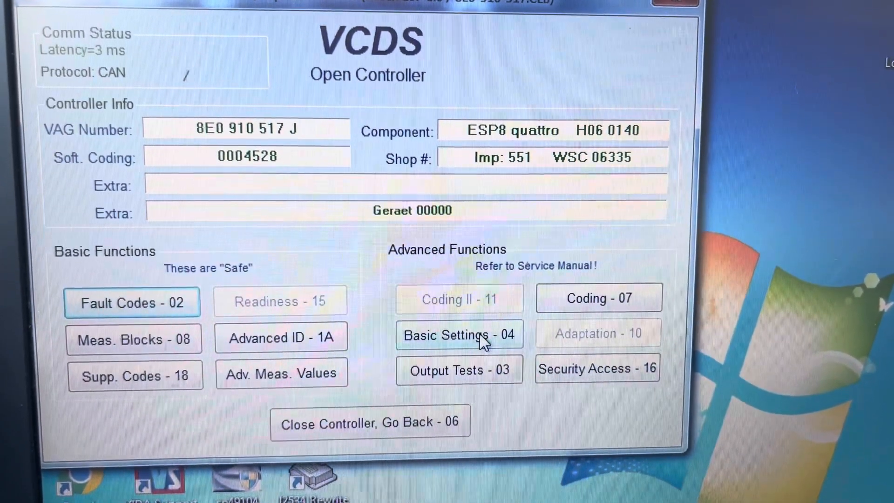
{"action": "left_click", "coordinate": [459, 334]}
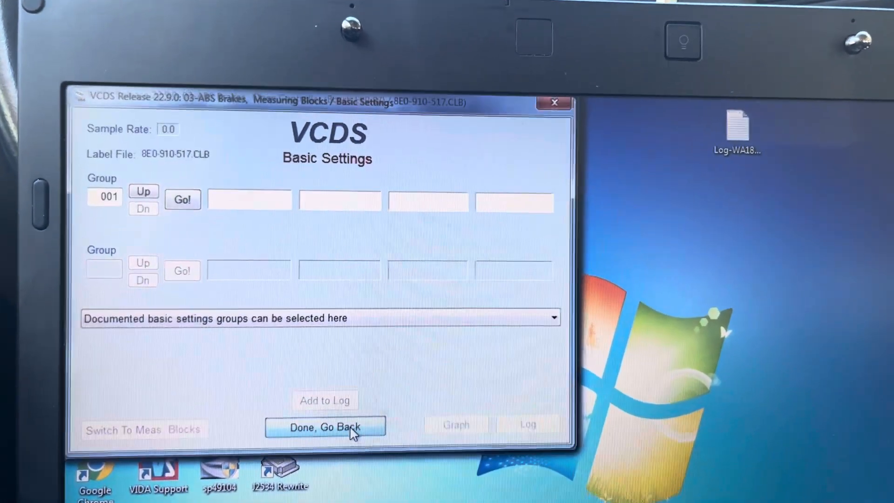
{"action": "left_click", "coordinate": [325, 427]}
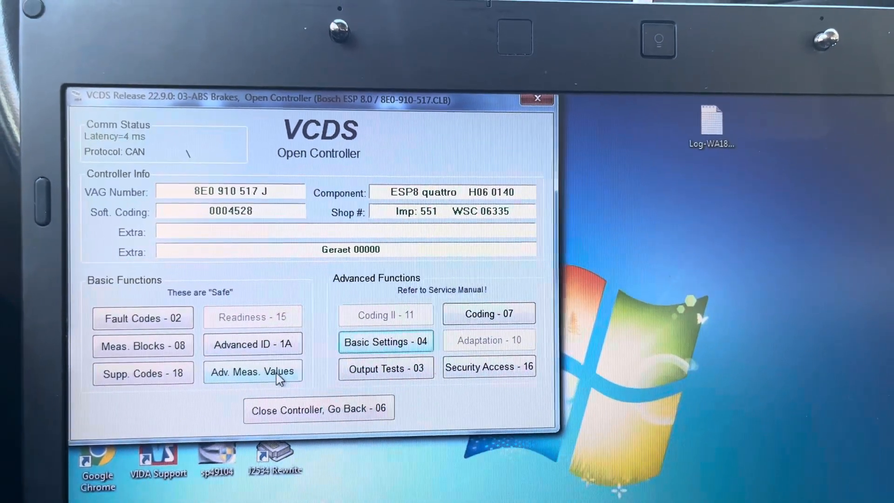
{"action": "left_click", "coordinate": [253, 371]}
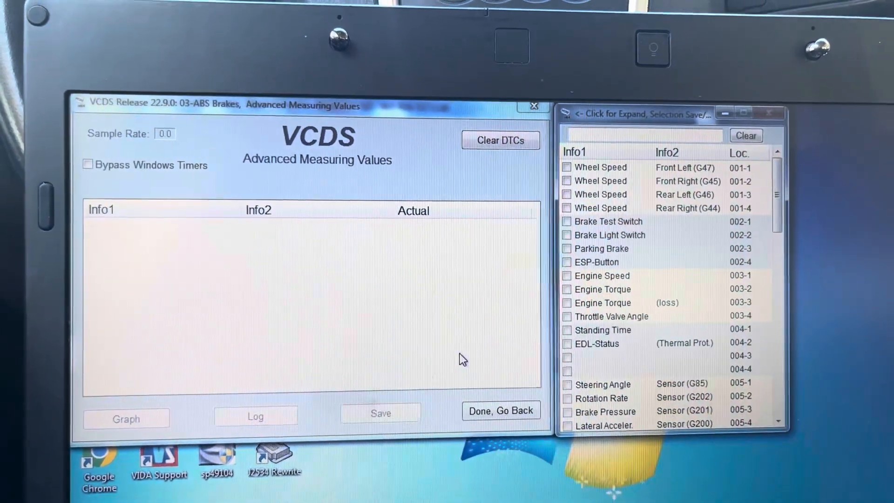
{"action": "left_click", "coordinate": [500, 410]}
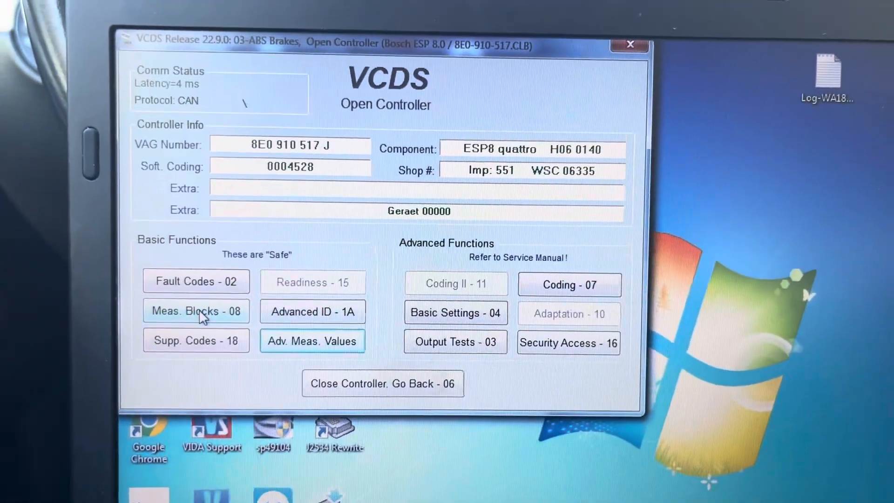
{"action": "left_click", "coordinate": [196, 311]}
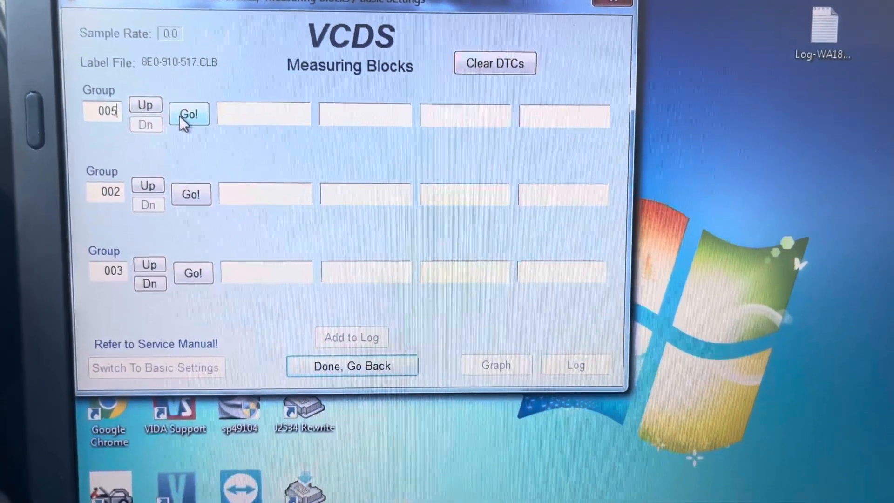
{"action": "left_click", "coordinate": [189, 113]}
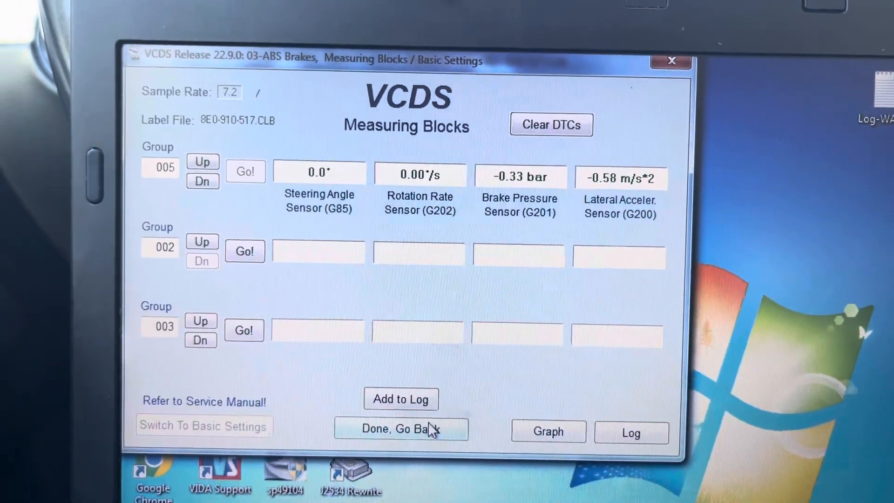
{"action": "left_click", "coordinate": [400, 428]}
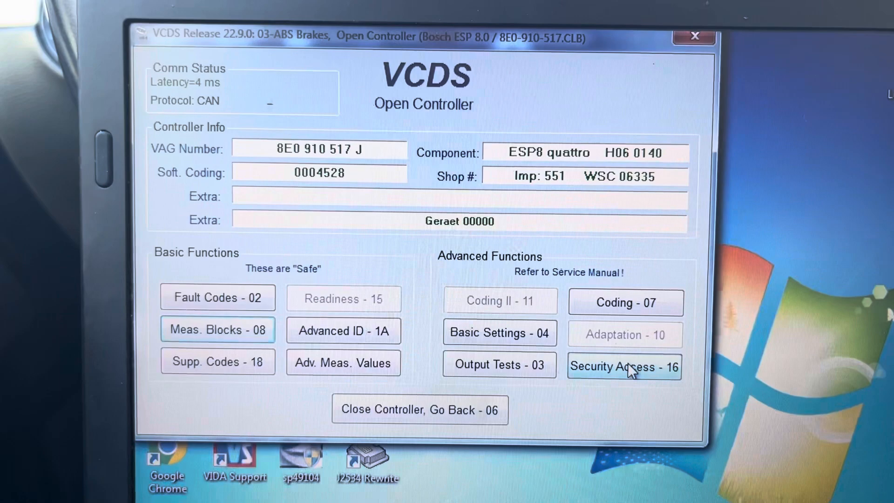
{"action": "left_click", "coordinate": [624, 367]}
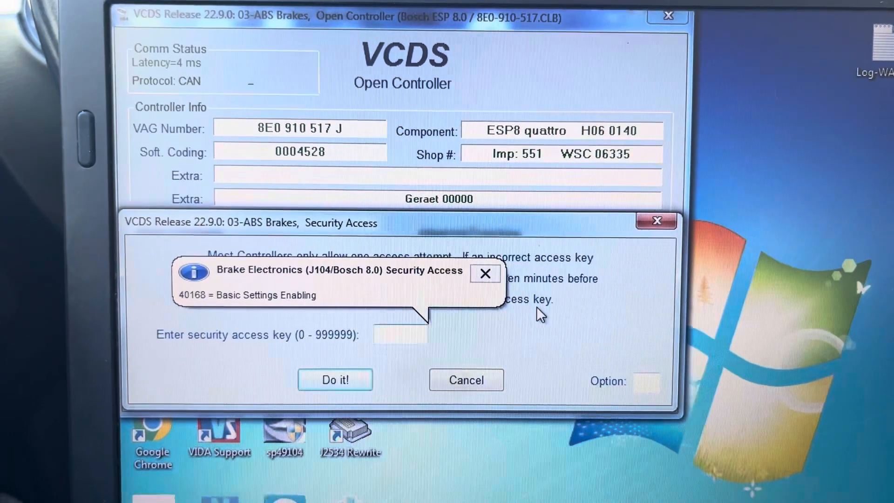
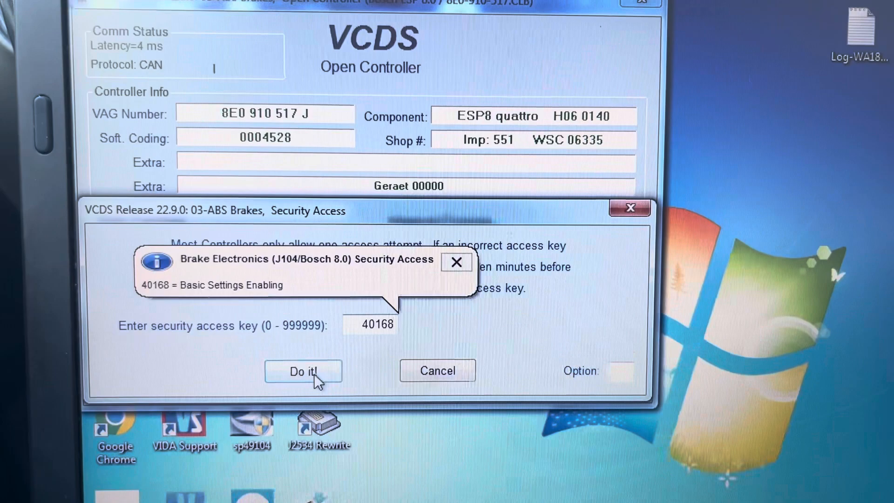
{"action": "left_click", "coordinate": [303, 371]}
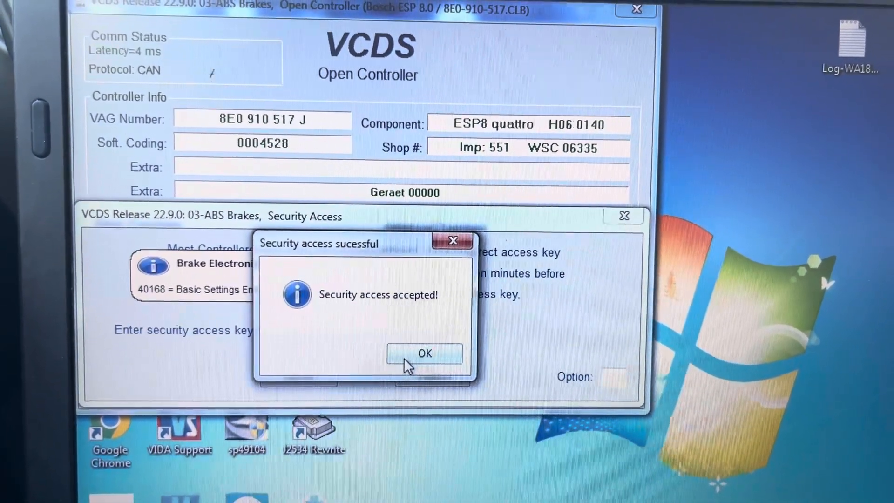
{"action": "left_click", "coordinate": [424, 354]}
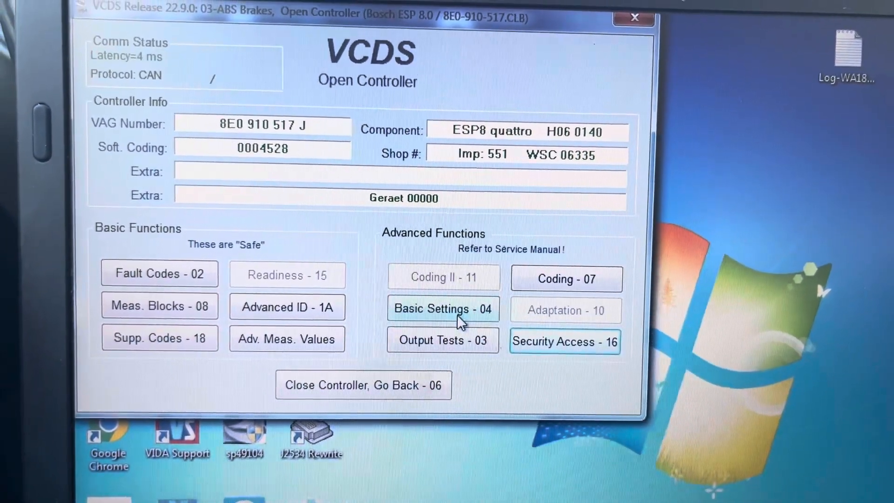
- Run Basic Settings group 001 G85 alignment until Alignment Status reads OK
{"action": "left_click", "coordinate": [443, 308]}
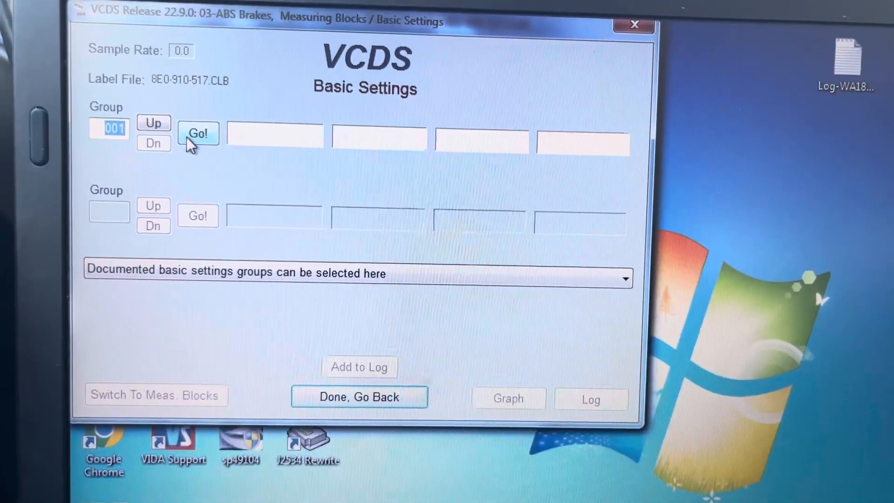
{"action": "left_click", "coordinate": [197, 133]}
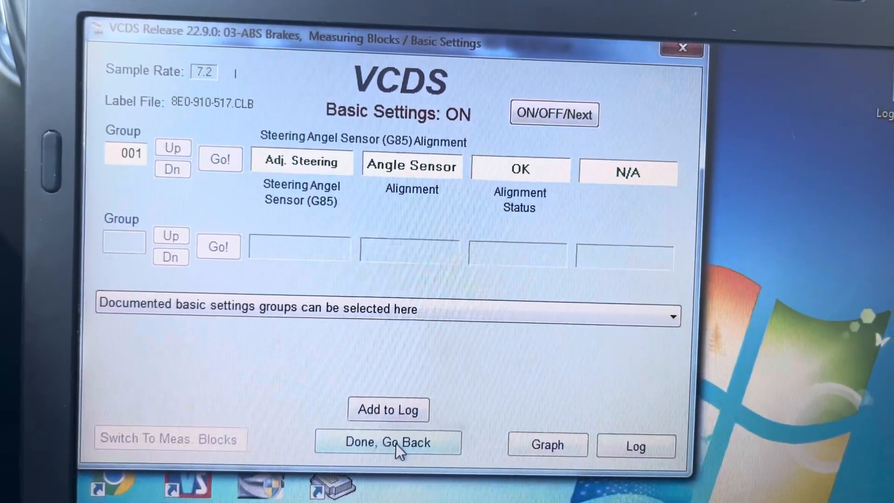
{"action": "left_click", "coordinate": [387, 441]}
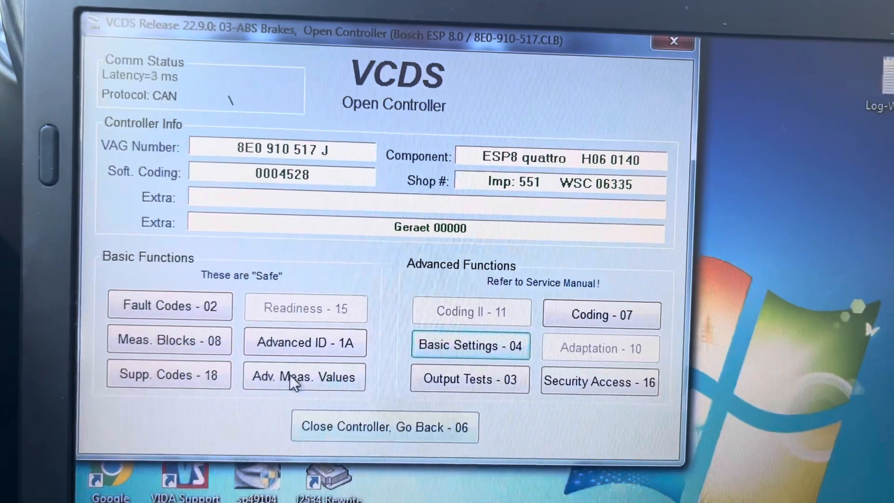
{"action": "left_click", "coordinate": [170, 306]}
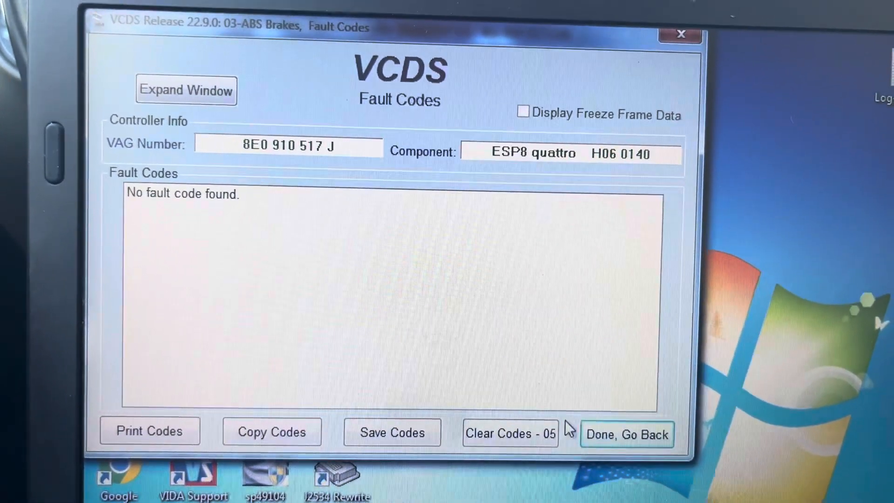
{"action": "left_click", "coordinate": [626, 435]}
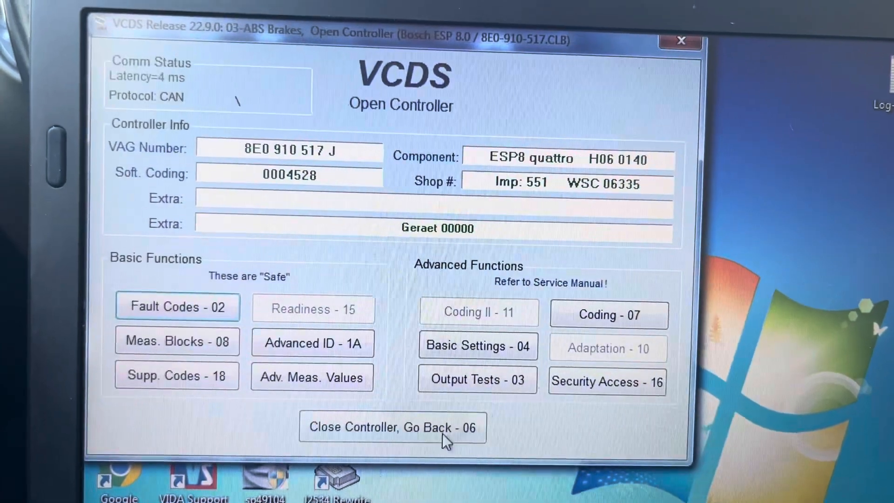
{"action": "left_click", "coordinate": [393, 427]}
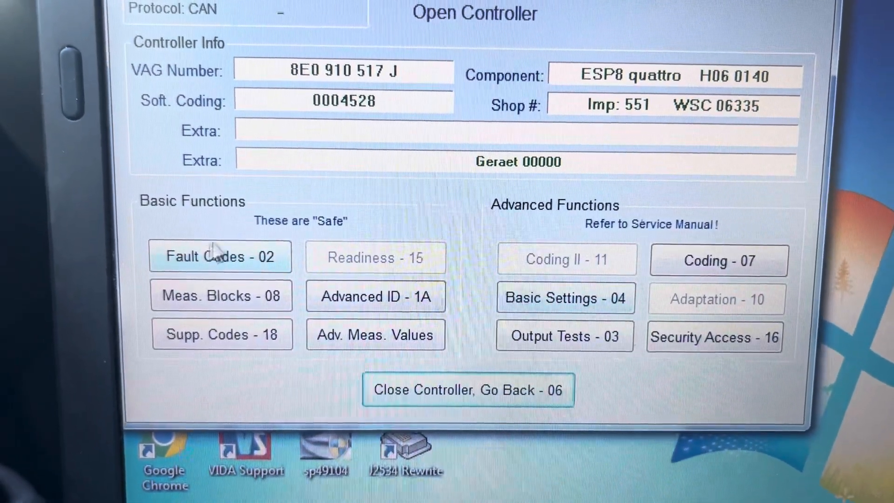
{"action": "left_click", "coordinate": [220, 256]}
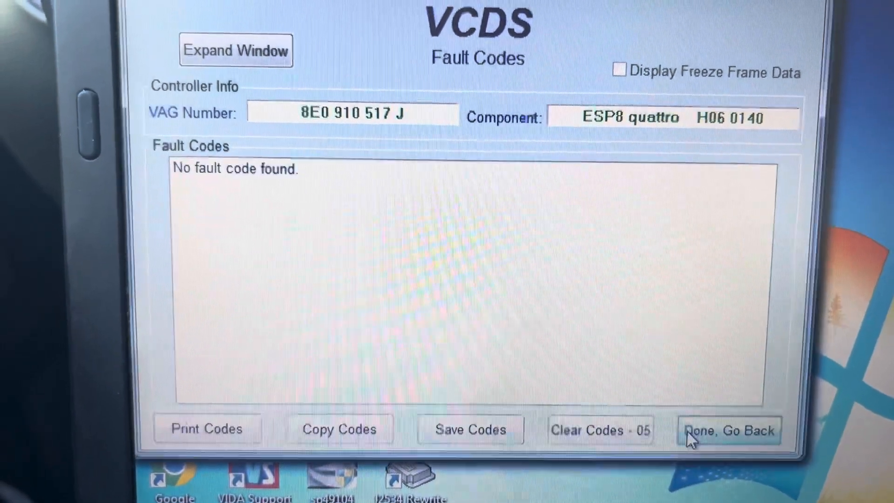
{"action": "left_click", "coordinate": [729, 430]}
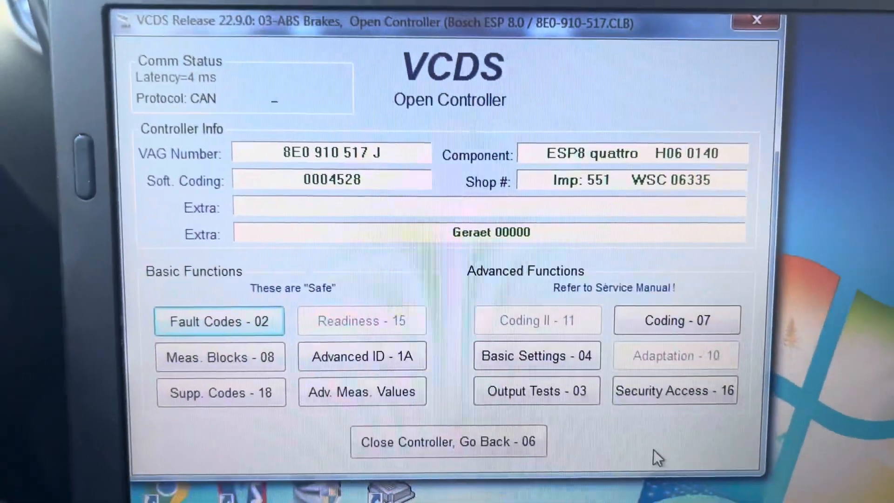